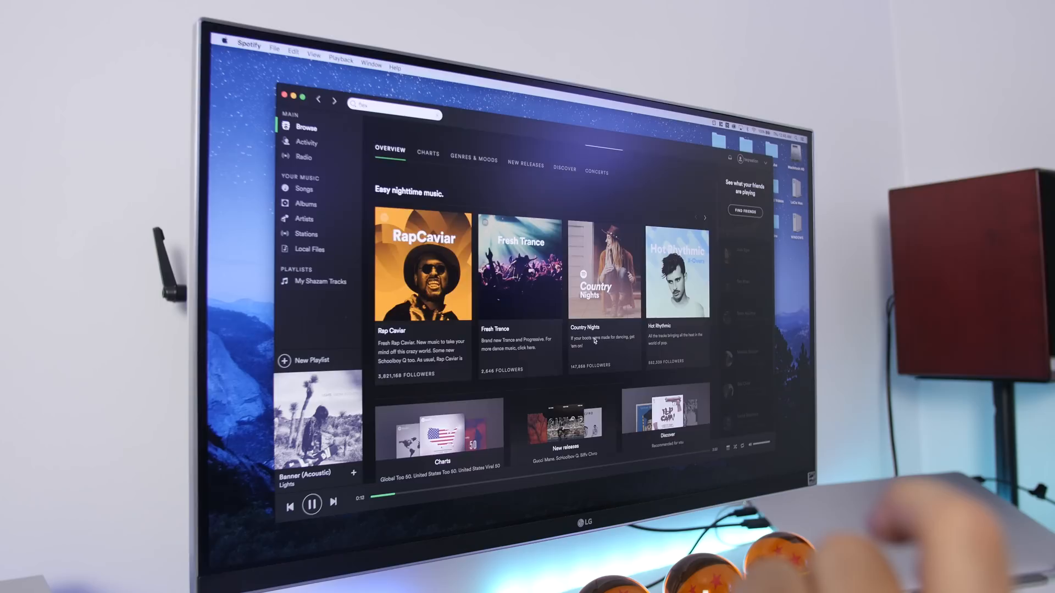
Open the Genres & Moods grid showing categories like Mood, Pop and Chill
left_click(473, 161)
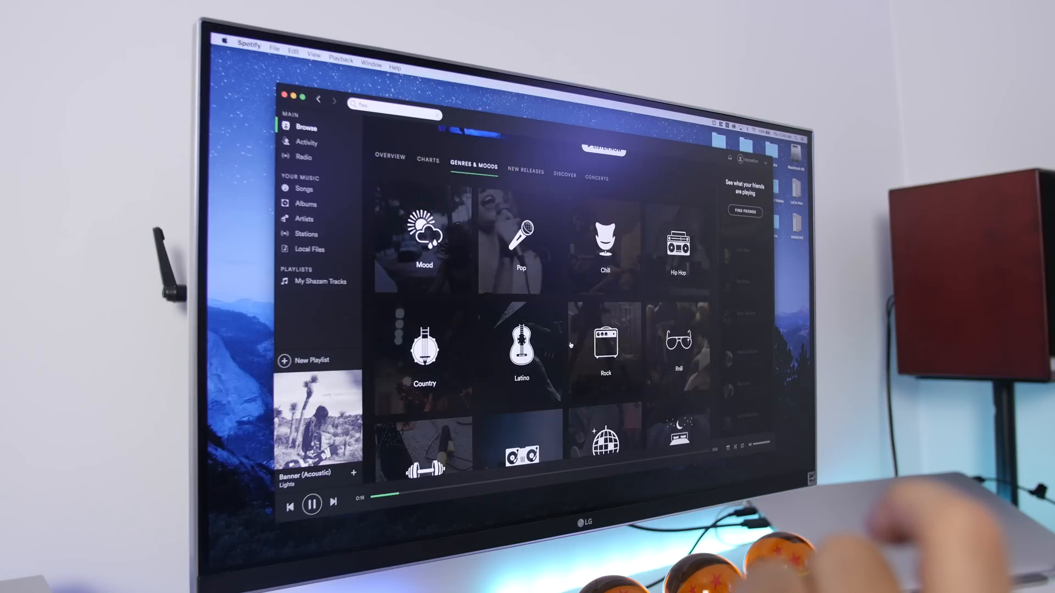
left_click(305, 189)
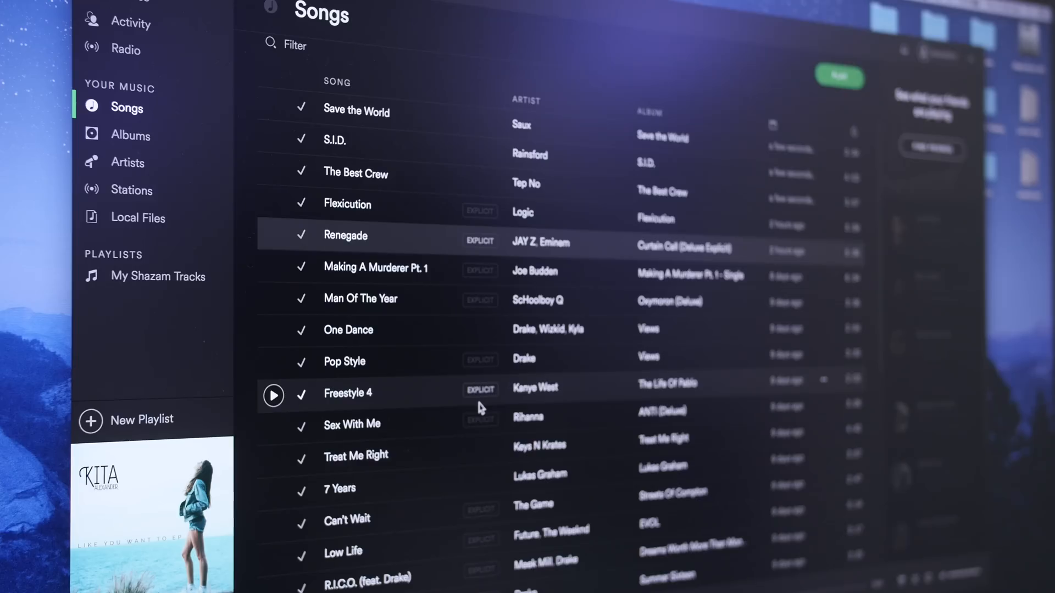
Scroll the saved Songs list down to tracks like Low Life, R.I.C.O. and Summer Sixteen
scroll("down", 3)
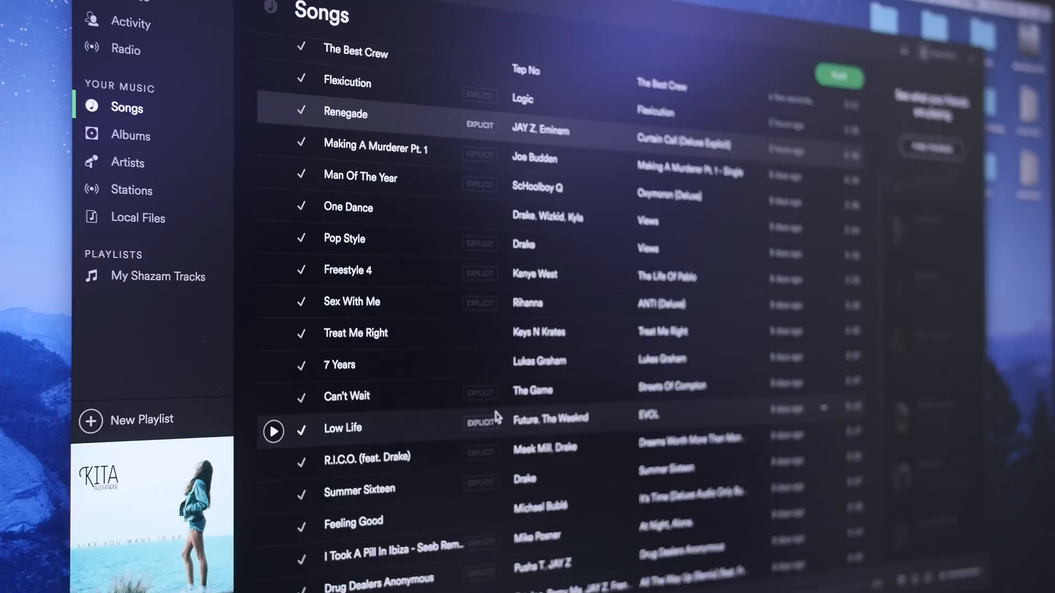